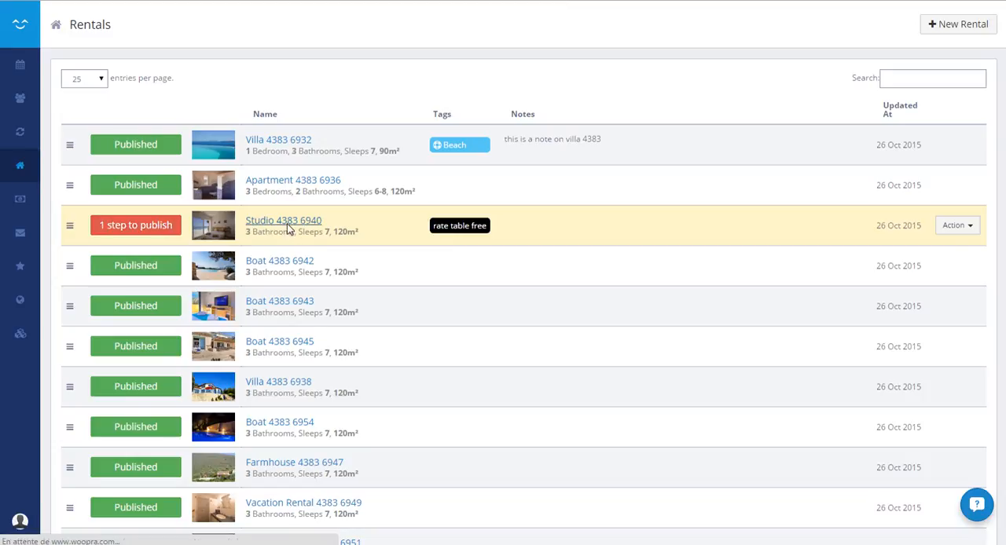
- Open the Studio 4383 6940 rental's Rates tab, showing the 119.0 nightly base rate
{"action": "left_click", "coordinate": [282, 220]}
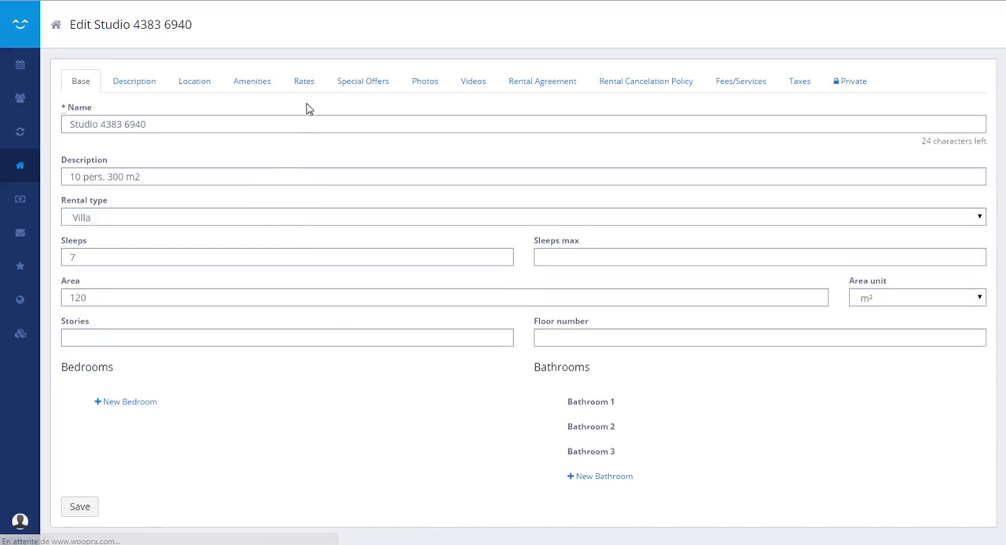
{"action": "left_click", "coordinate": [304, 81]}
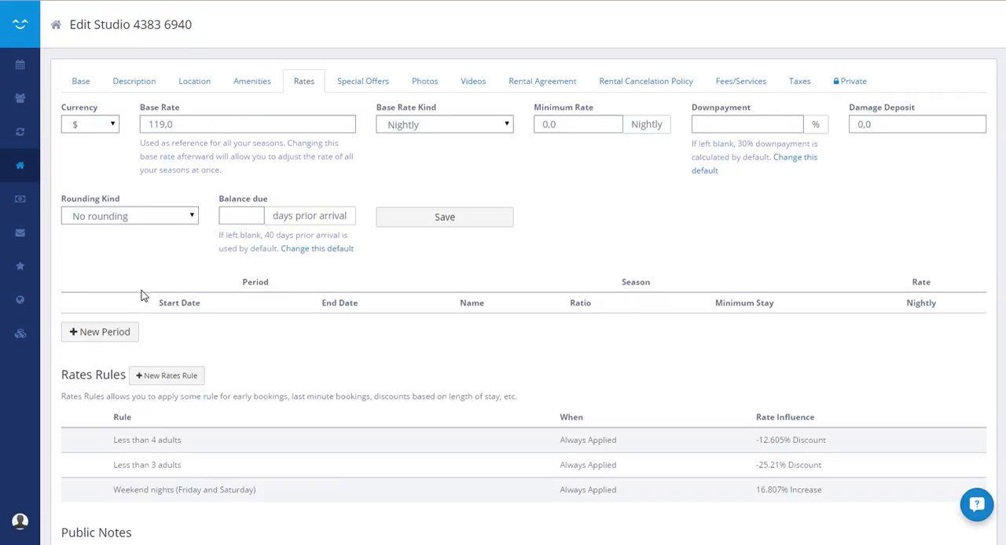
- Add a period from Thu 1 Oct 2015 to Mon 31 Oct 2016 with '< create new season >'
{"action": "left_click", "coordinate": [100, 332]}
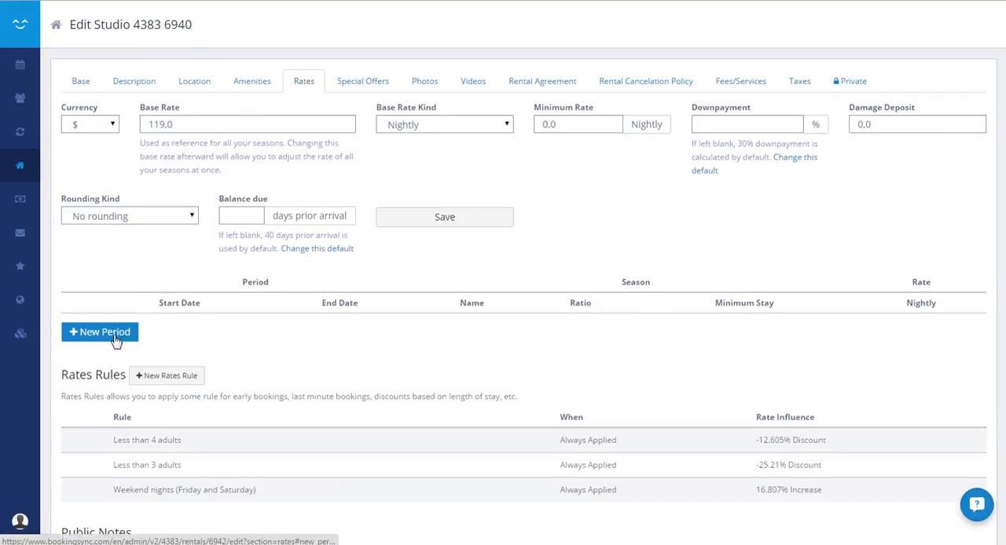
{"action": "left_click", "coordinate": [99, 331]}
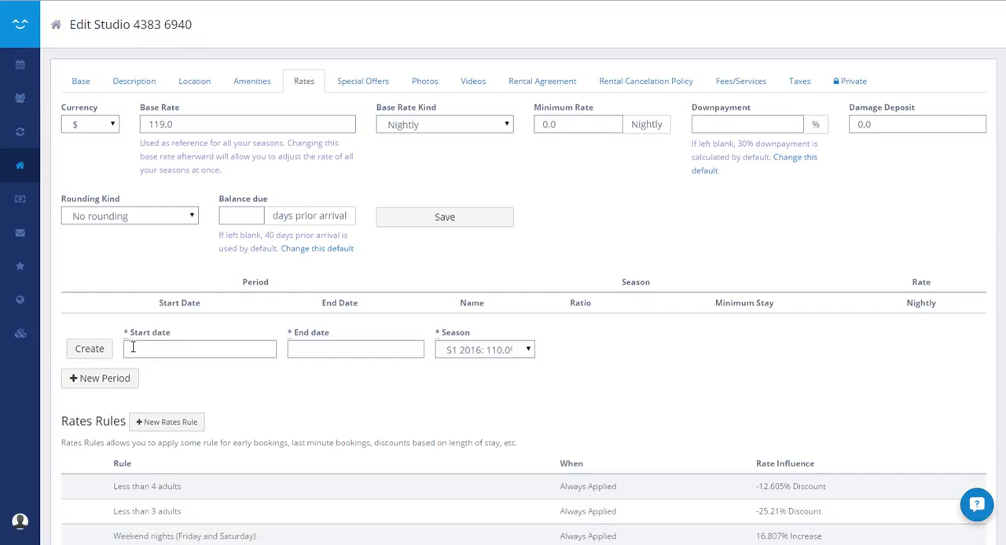
{"action": "left_click", "coordinate": [200, 349]}
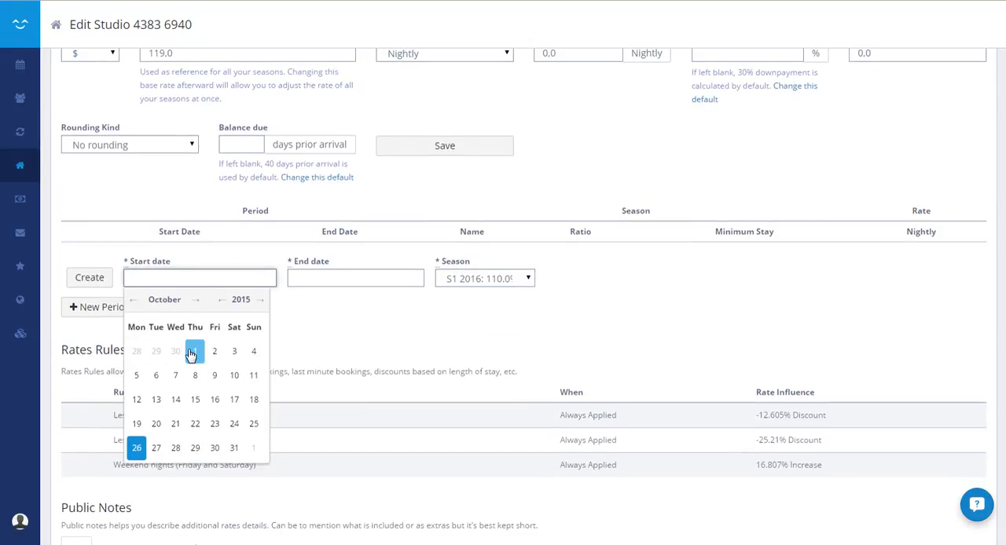
{"action": "left_click", "coordinate": [195, 351]}
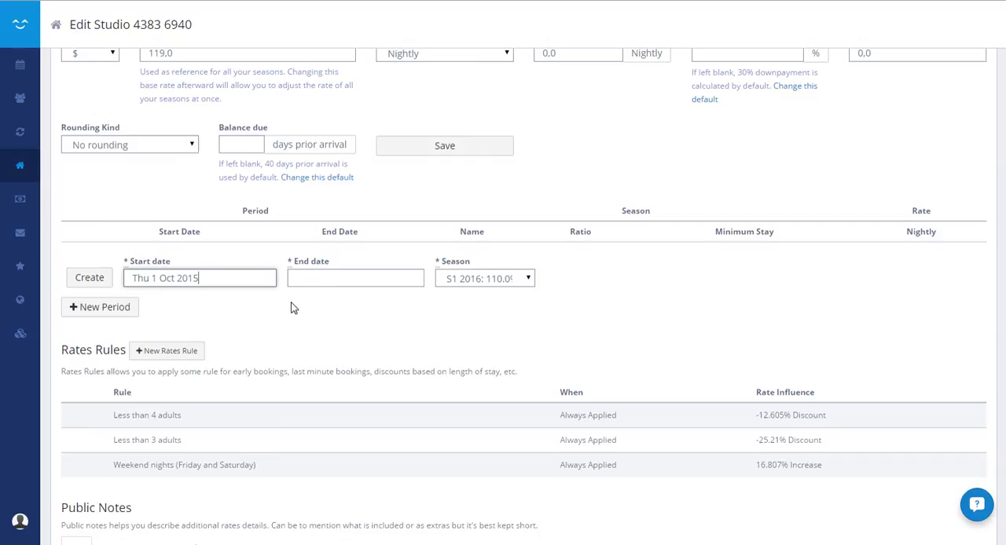
{"action": "left_click", "coordinate": [355, 278]}
{"action": "type", "text": "Mon 31 Oct 2016"}
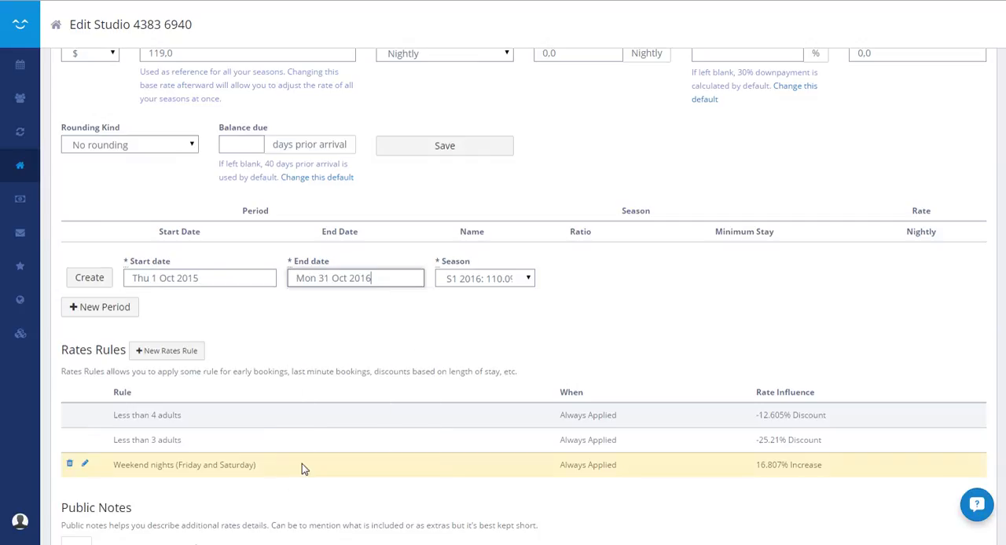
{"action": "left_click", "coordinate": [485, 277]}
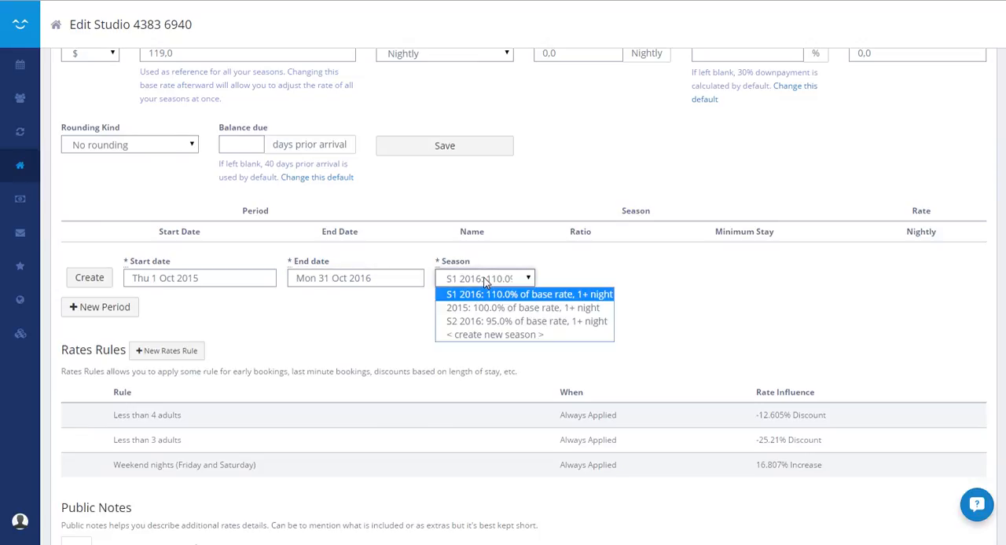
{"action": "left_click", "coordinate": [492, 334]}
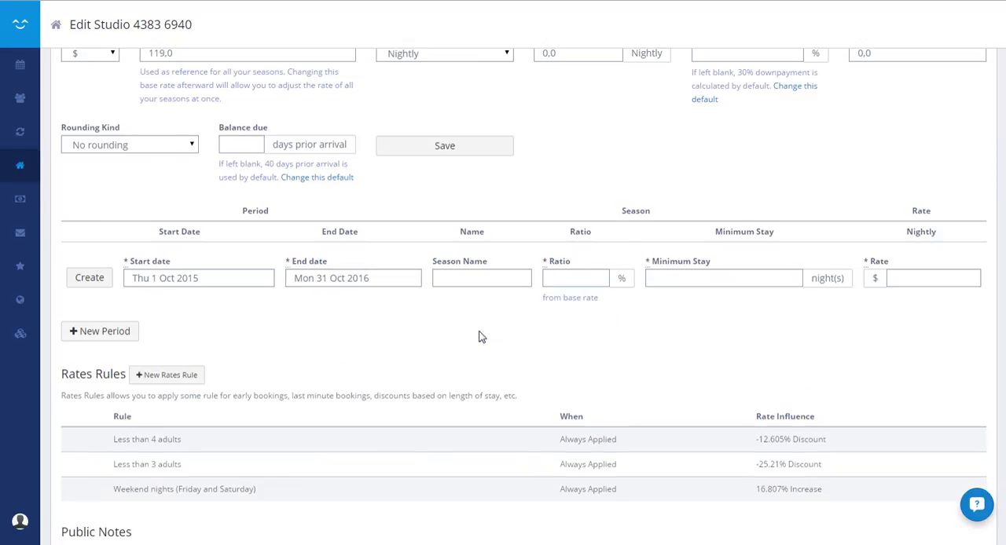
- Name the season 'Standard' with ratio 100, minimum stay 2 and nightly rate 130
{"action": "left_click", "coordinate": [481, 278]}
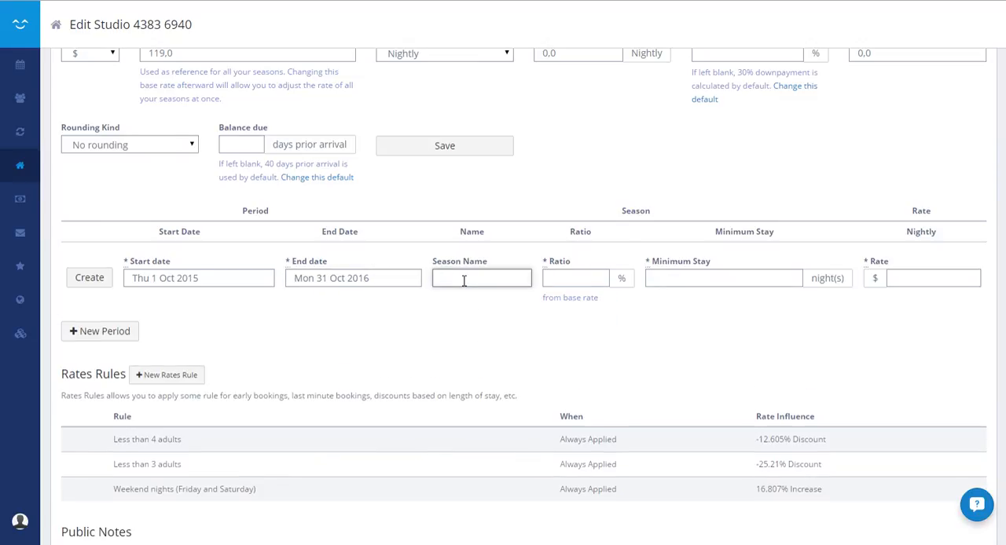
{"action": "type", "text": "Standard"}
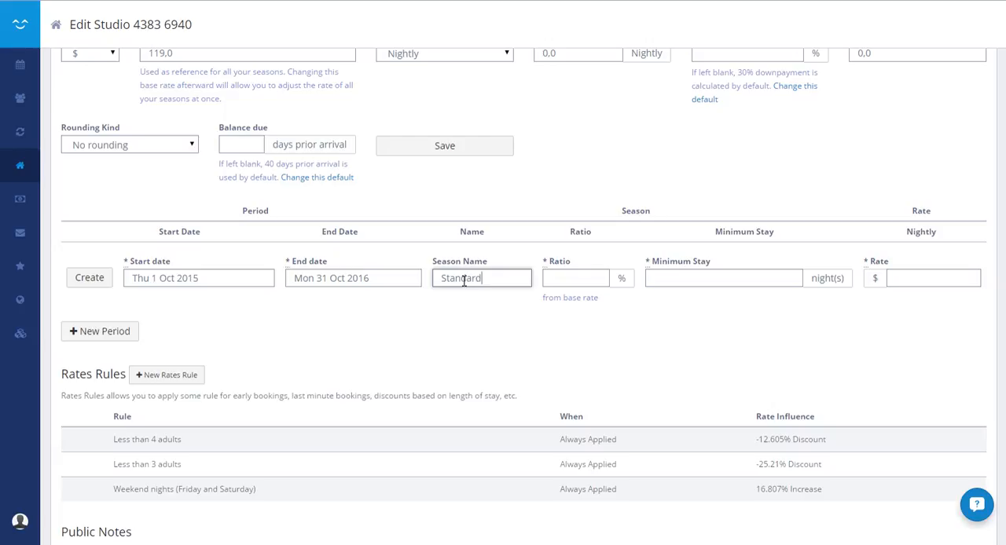
{"action": "type", "text": "100"}
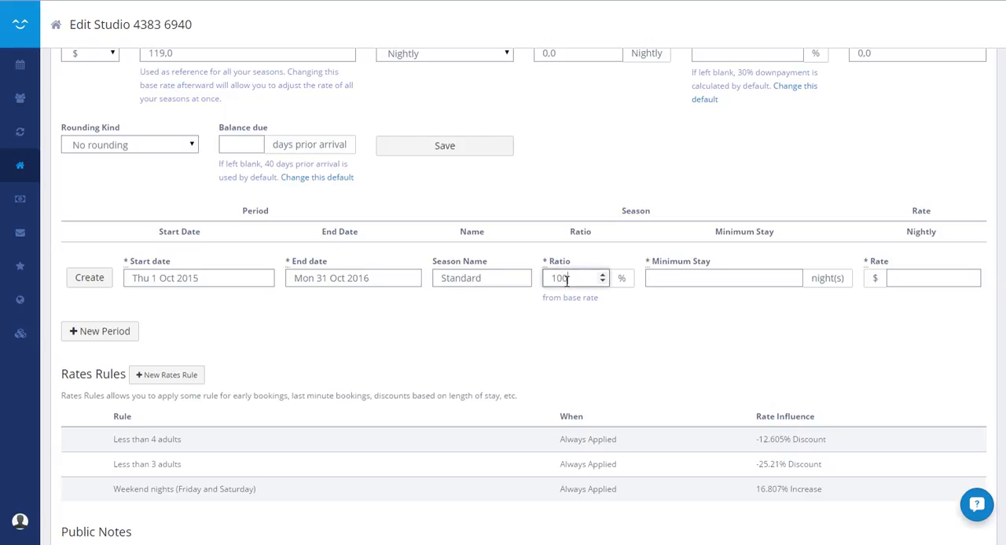
{"action": "left_click", "coordinate": [723, 278]}
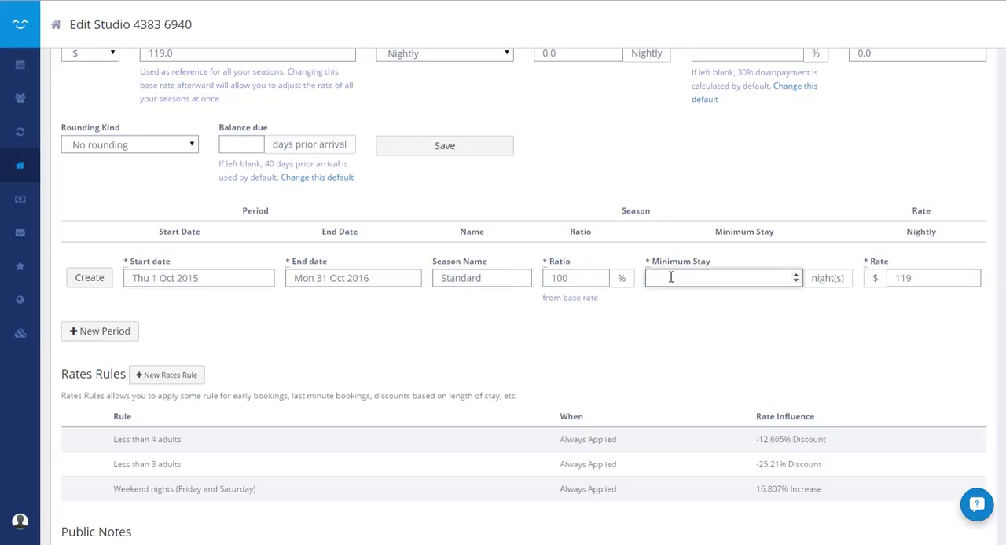
{"action": "type", "text": "2"}
{"action": "left_click", "coordinate": [576, 278]}
{"action": "type", "text": "120"}
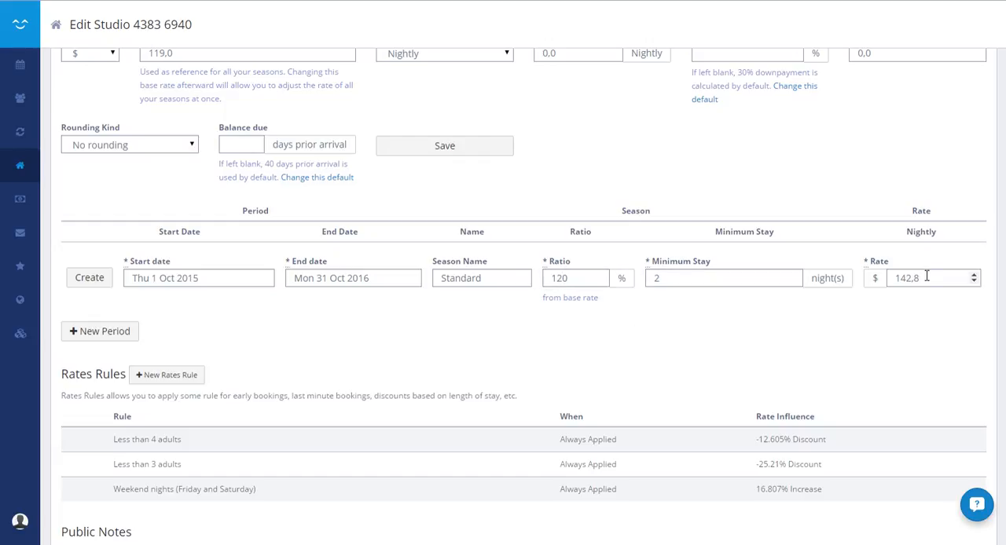
{"action": "left_click", "coordinate": [931, 277]}
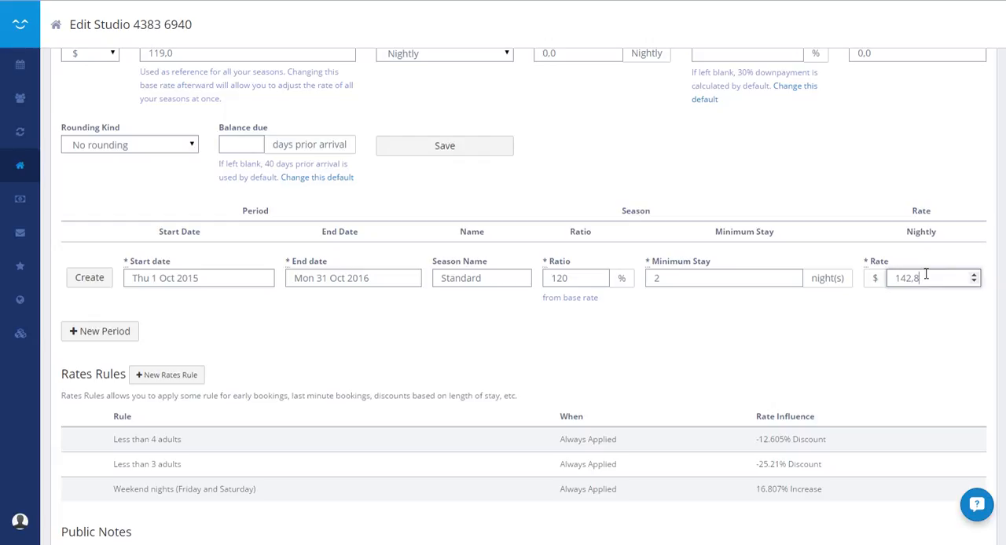
{"action": "type", "text": "1"}
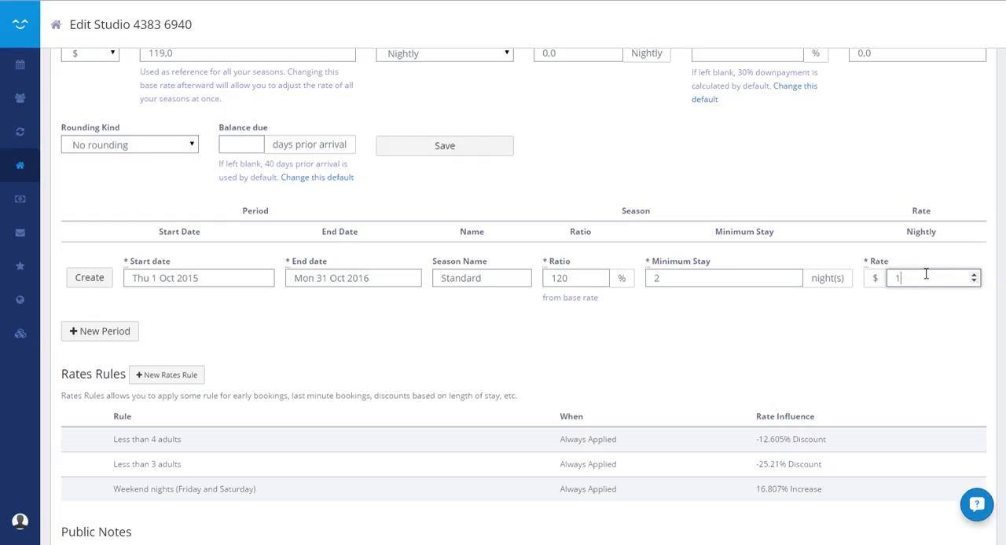
{"action": "type", "text": "130"}
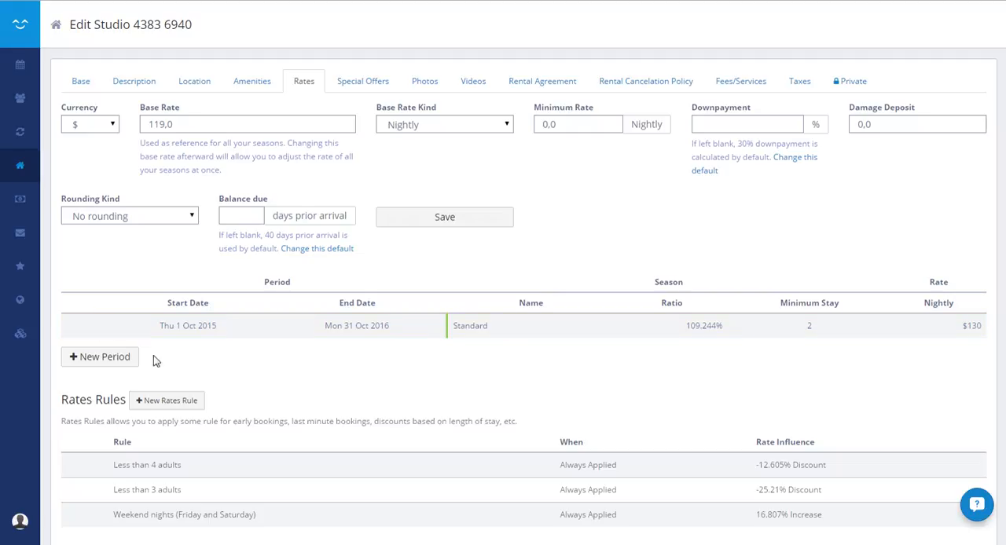
- Add a second period from Mon 31 Oct 2016 to Mon 7 Nov 2016, keeping season S1 2016
{"action": "left_click", "coordinate": [99, 356]}
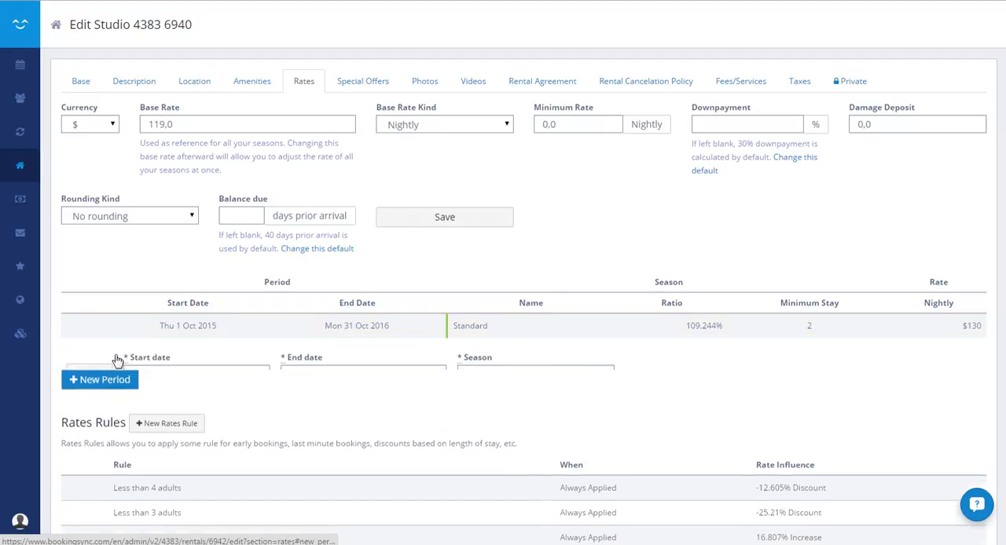
{"action": "left_click", "coordinate": [535, 373]}
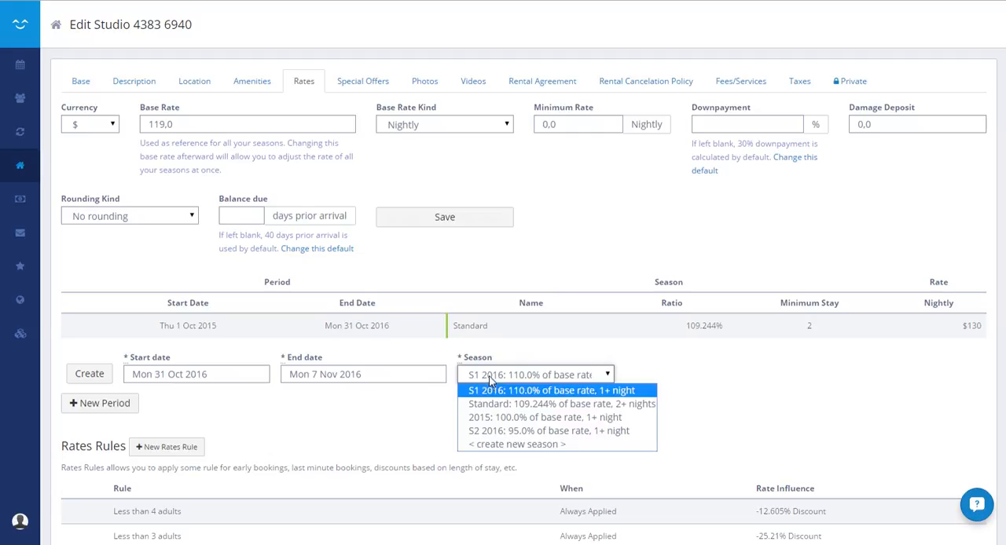
{"action": "mouse_move", "coordinate": [656, 380]}
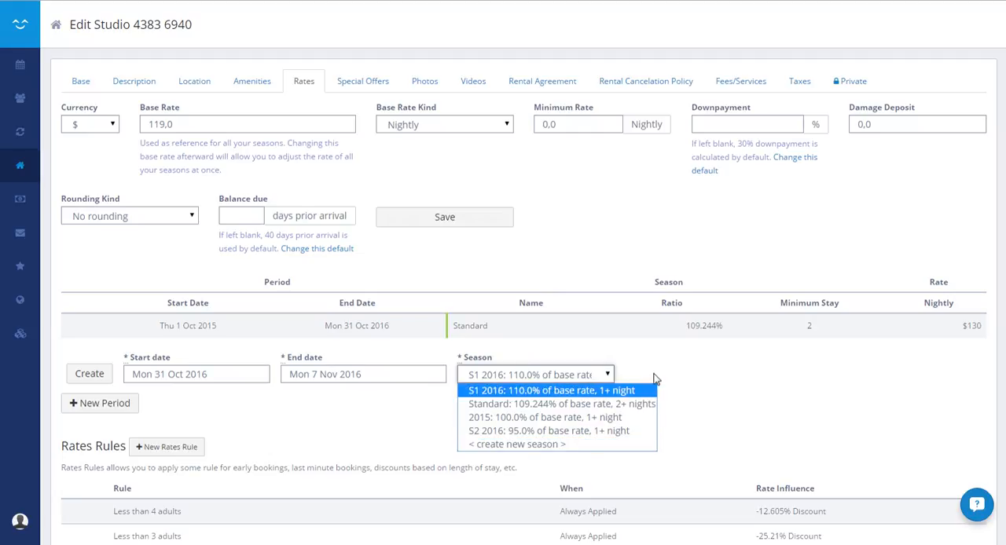
{"action": "left_click", "coordinate": [550, 391]}
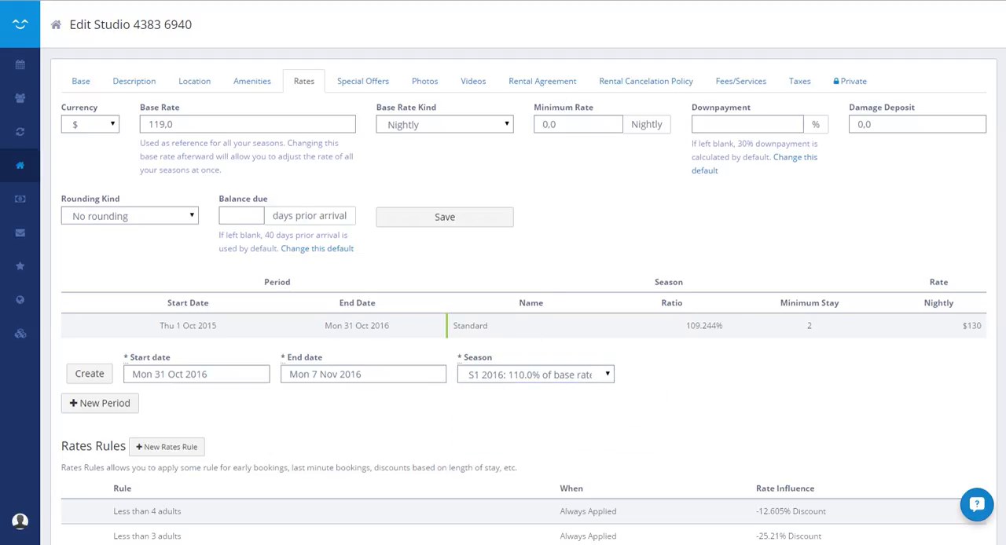